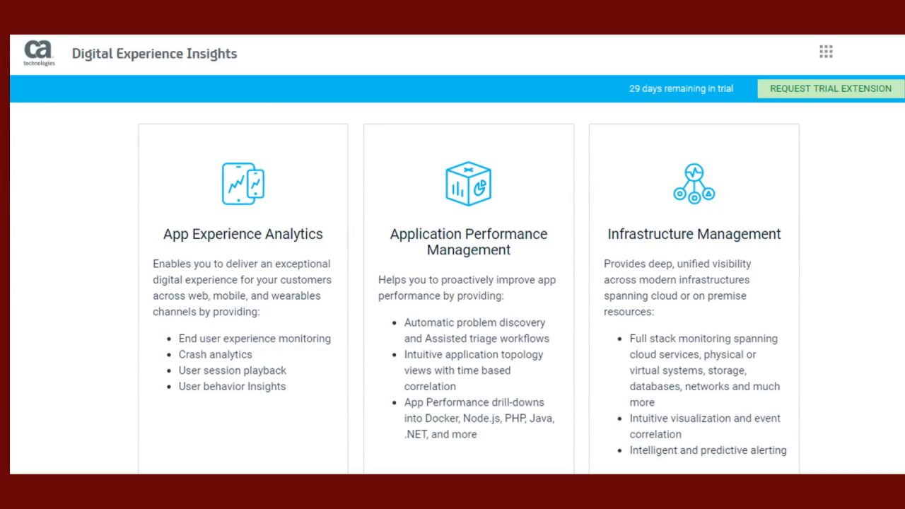
Bring up the sign-in form with username, password and tenant ID filled in
click(468, 182)
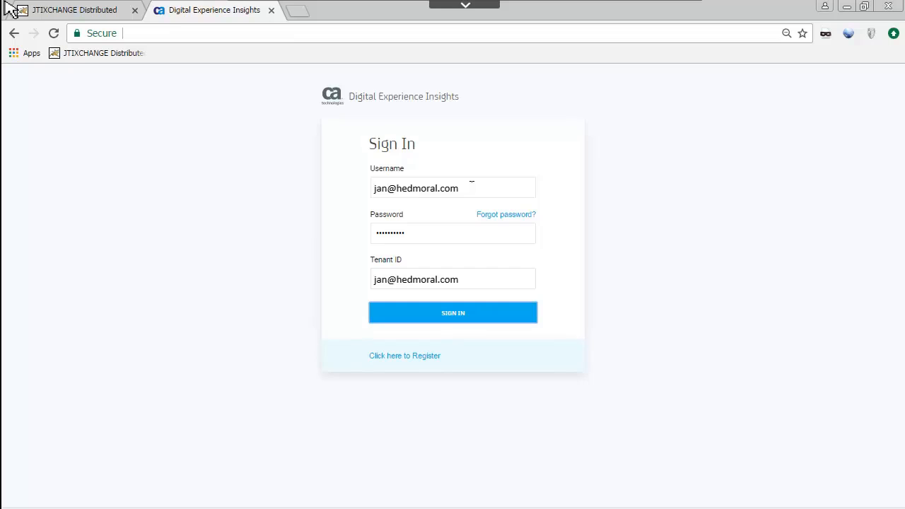
Sign in, enter Application Performance Management and show its agent list with the demo Tomcat agent
click(452, 313)
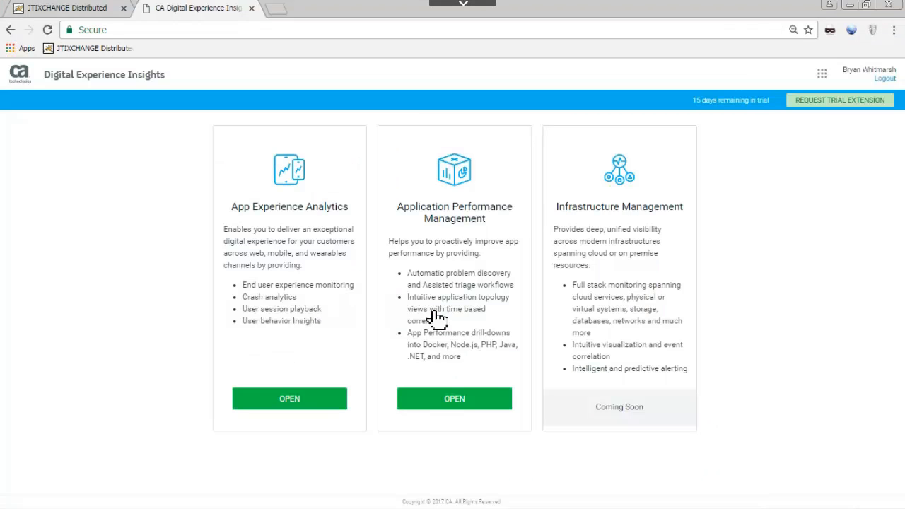
mouse_move(461, 381)
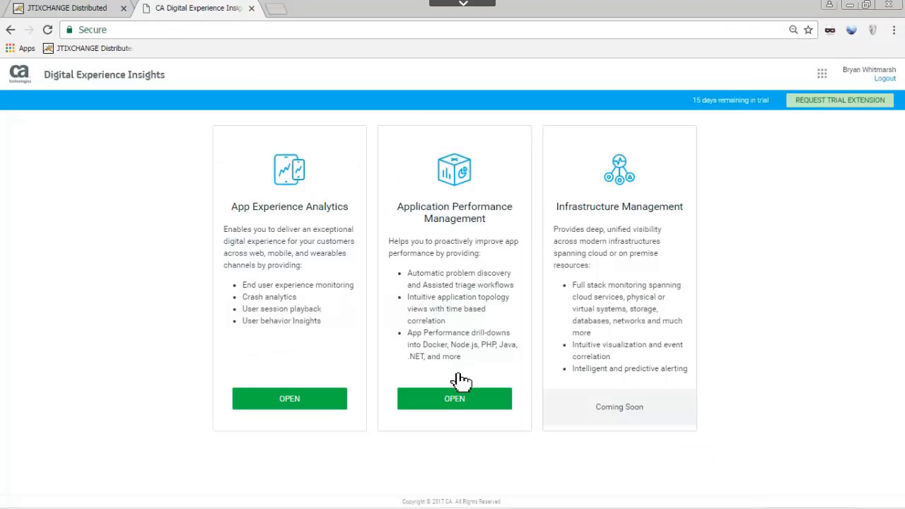
click(453, 398)
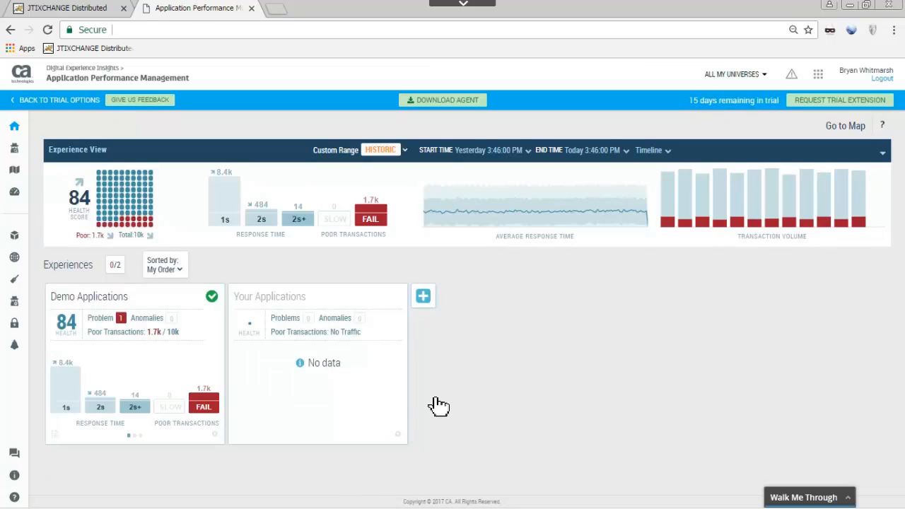
mouse_move(41, 339)
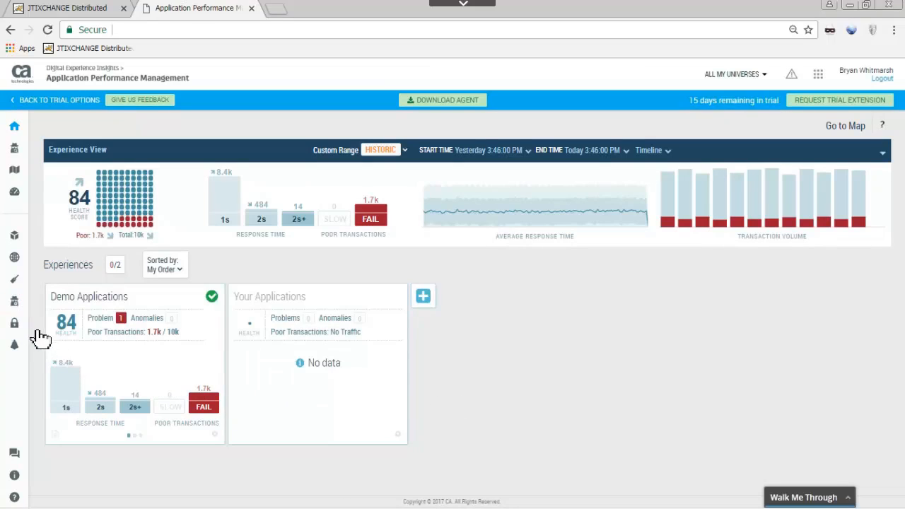
click(14, 299)
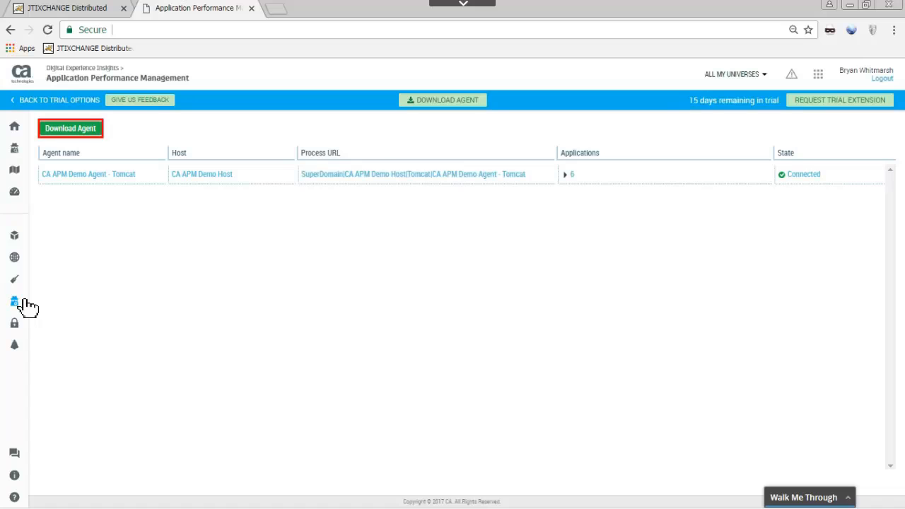
mouse_move(91, 224)
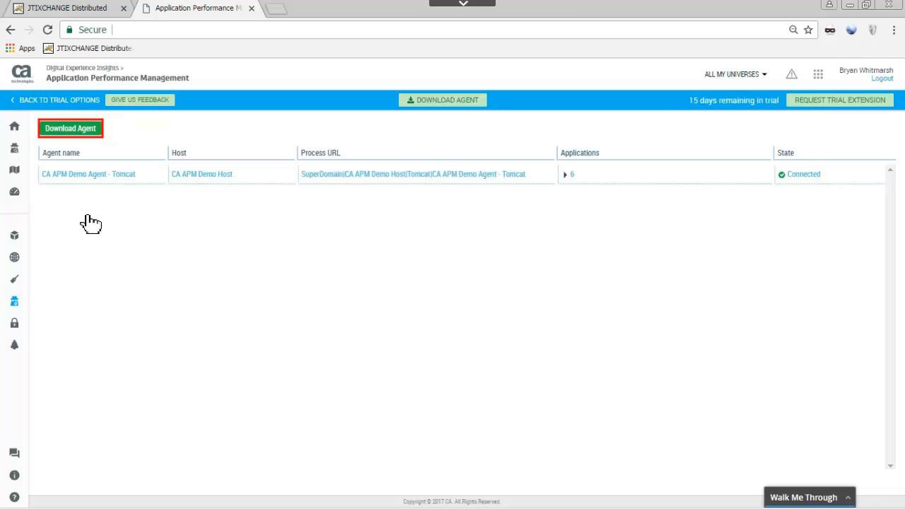
Start a new agent download with Windows as the operating system and Tomcat as the agent
click(71, 127)
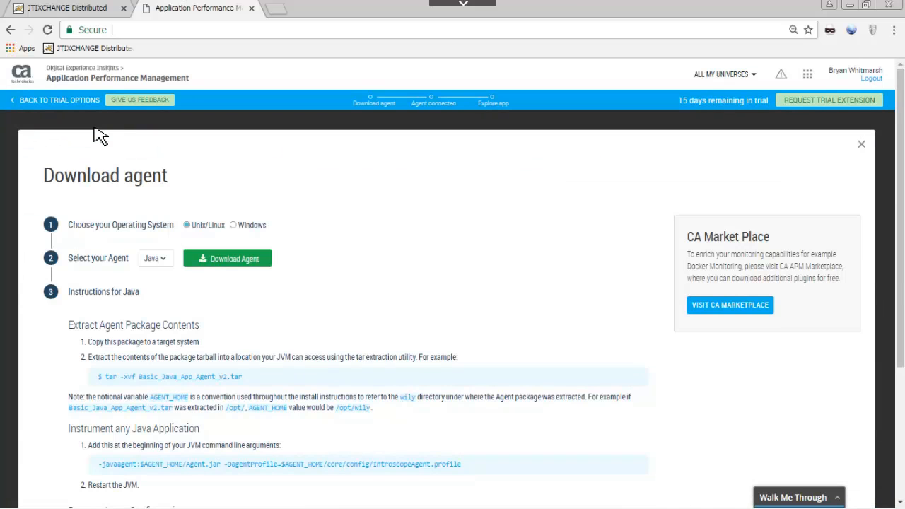
mouse_move(133, 136)
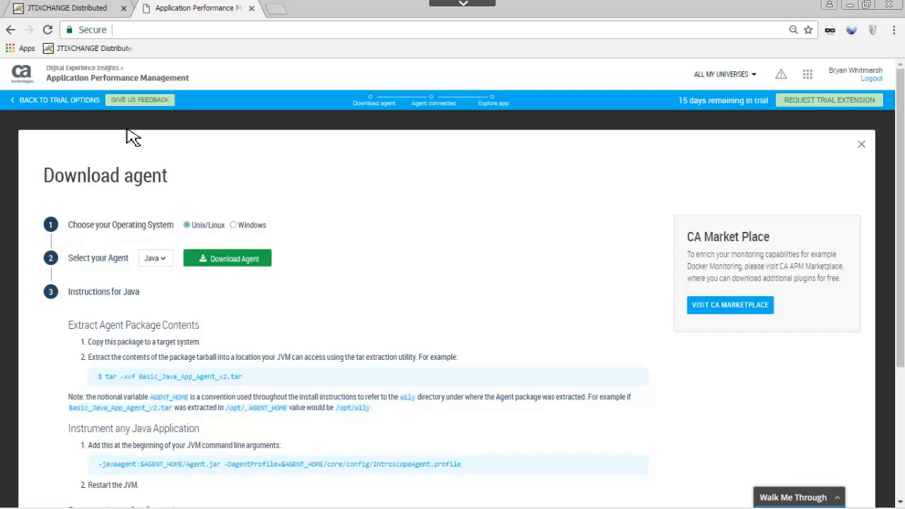
click(232, 224)
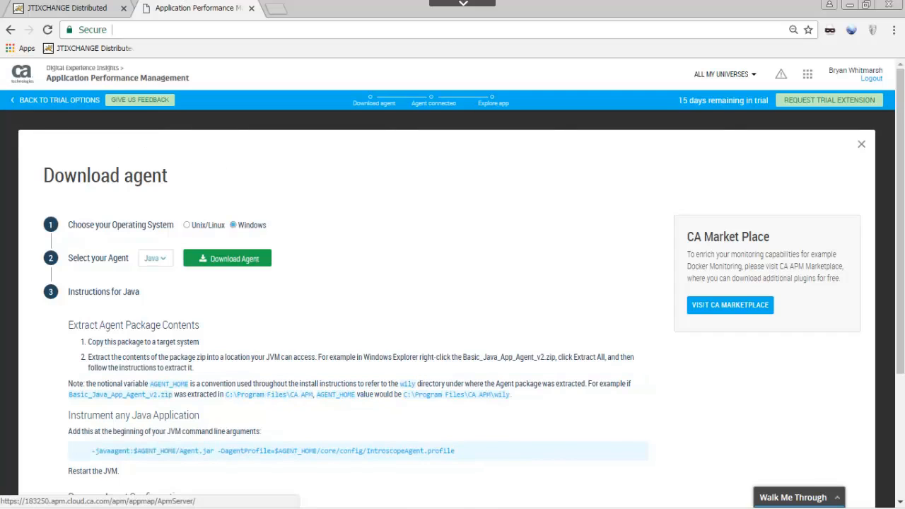
click(156, 257)
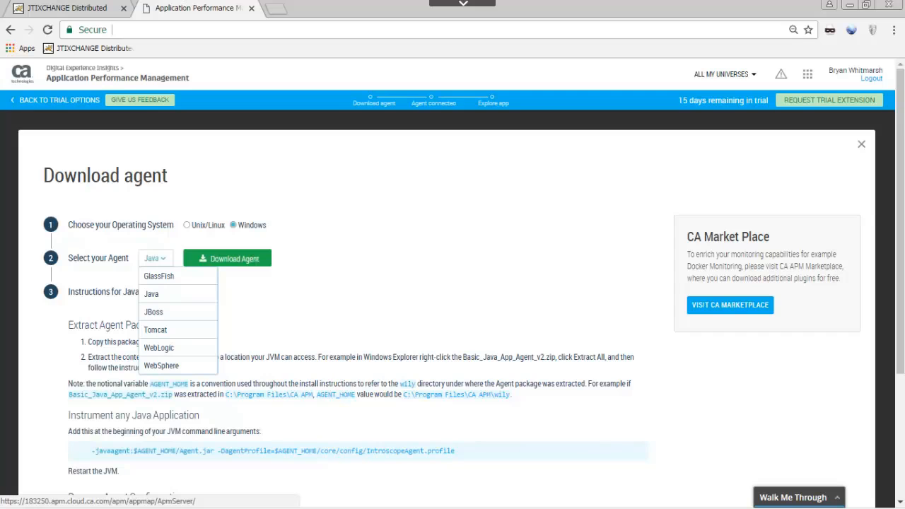
mouse_move(175, 304)
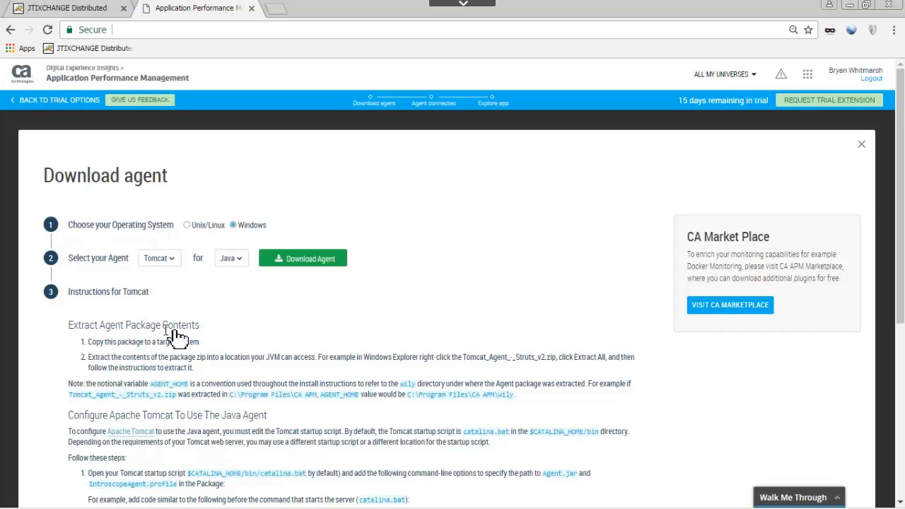
mouse_move(252, 267)
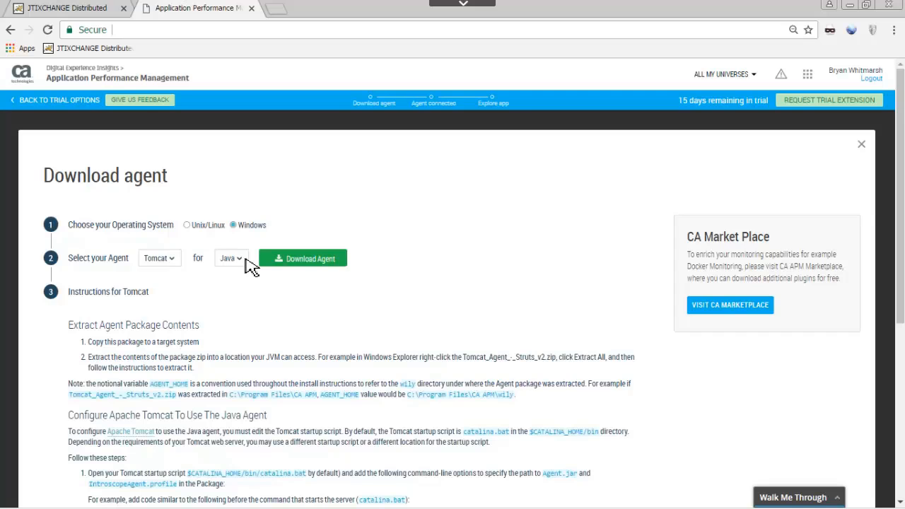
mouse_move(877, 385)
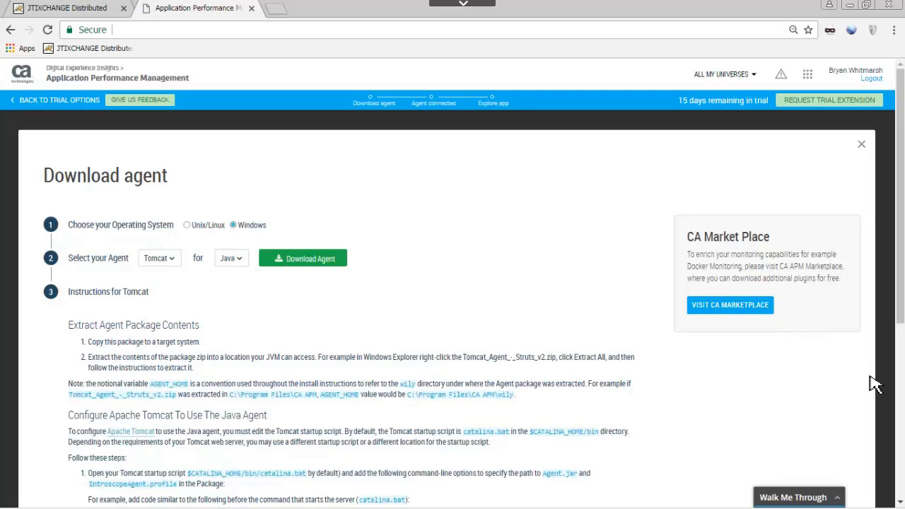
Review the Tomcat instructions, download the Windows Tomcat agent package and leave the setup
scroll(down, 3)
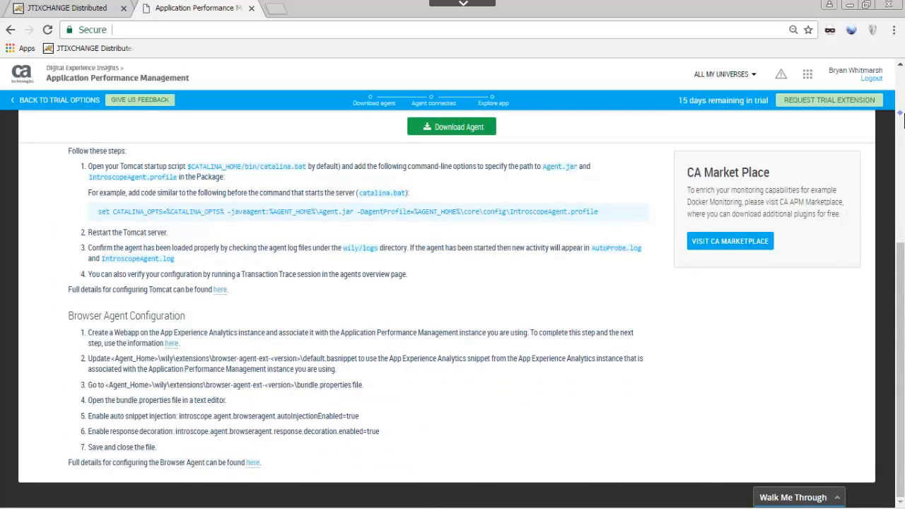
click(451, 127)
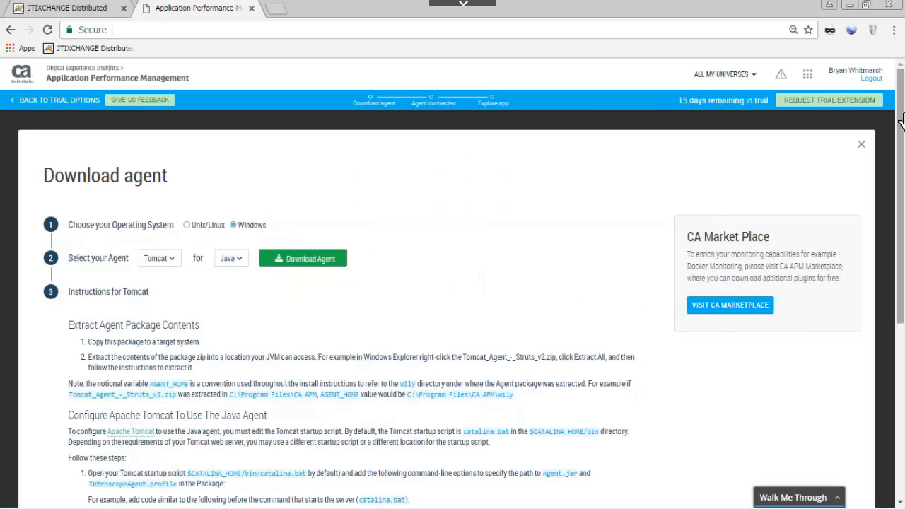
mouse_move(620, 133)
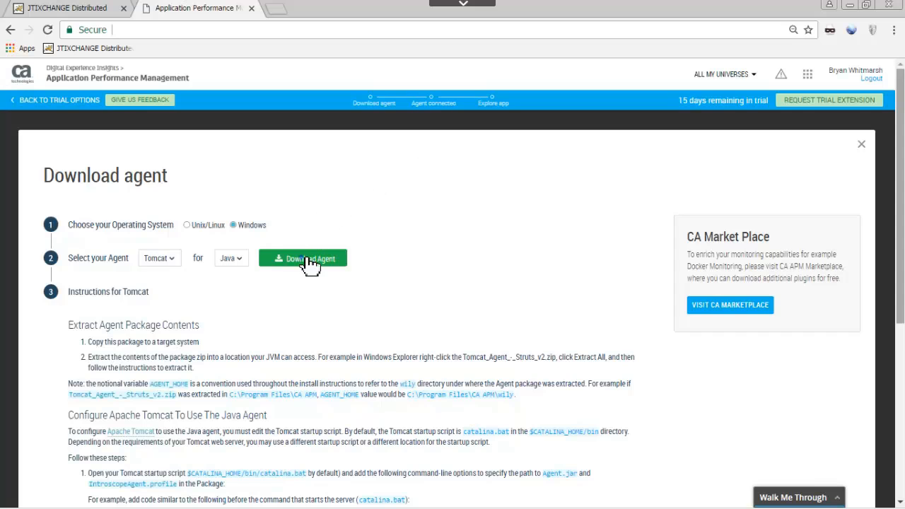
click(302, 257)
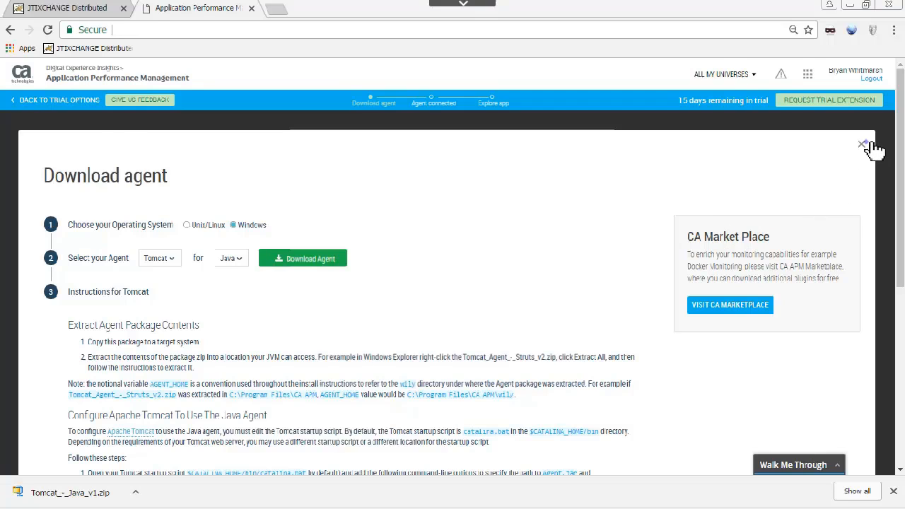
click(862, 144)
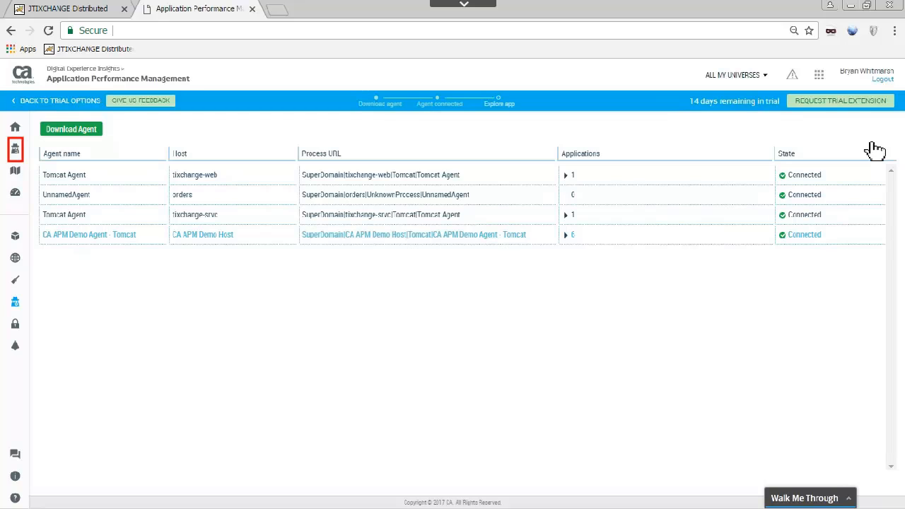
Show the agents overview with four cards displaying metrics collected and GC time
click(14, 149)
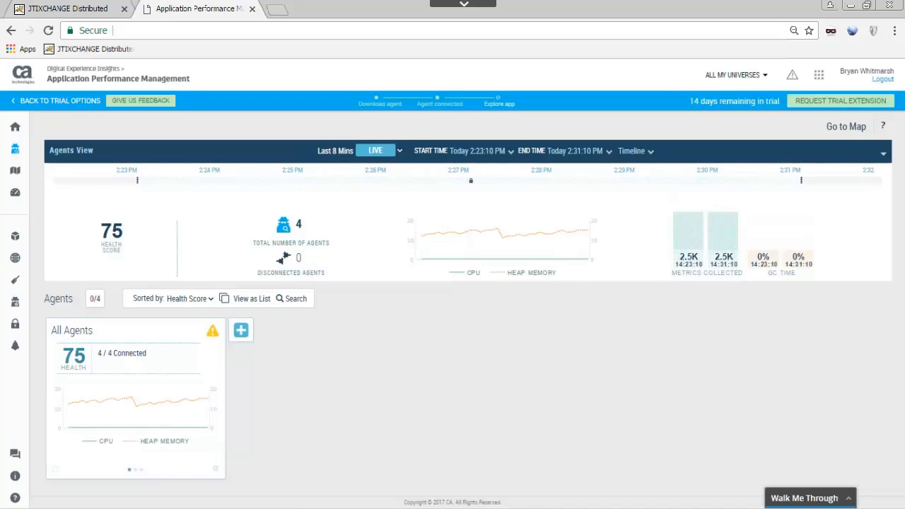
mouse_move(21, 155)
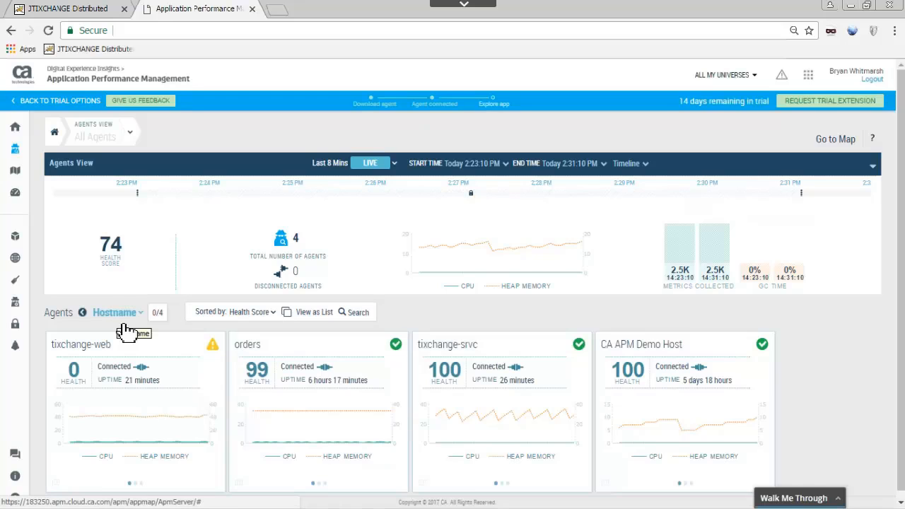
mouse_move(139, 484)
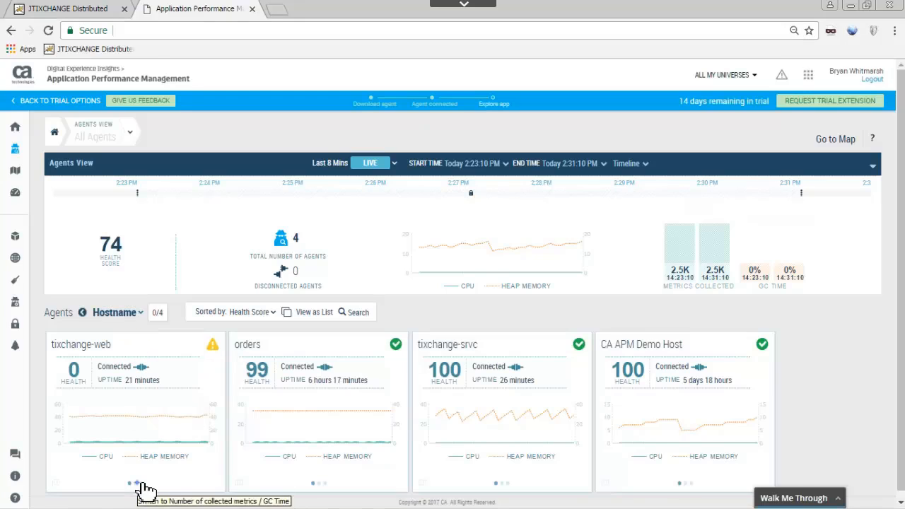
click(137, 483)
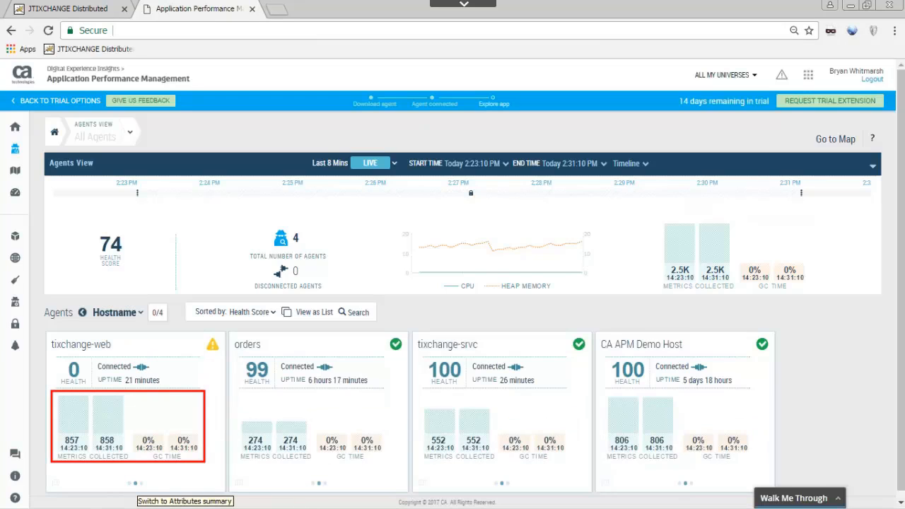